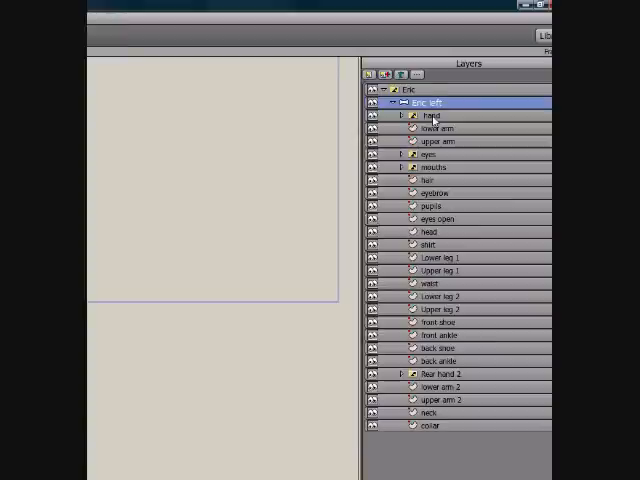
Inspect the arm bone's bound layers, then give the new head circle a peach fill
left_click(430, 116)
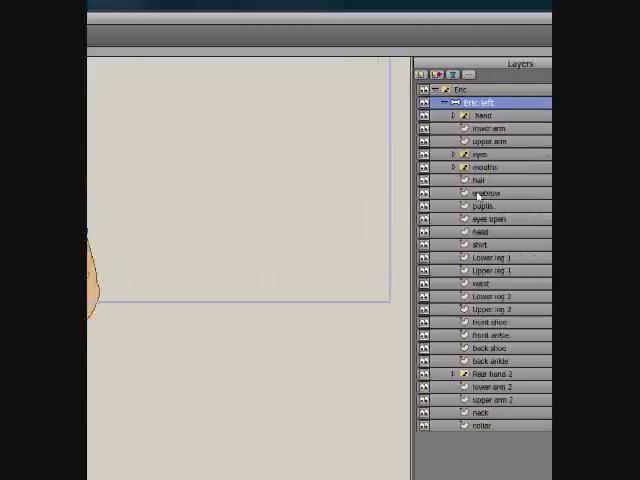
left_click(480, 179)
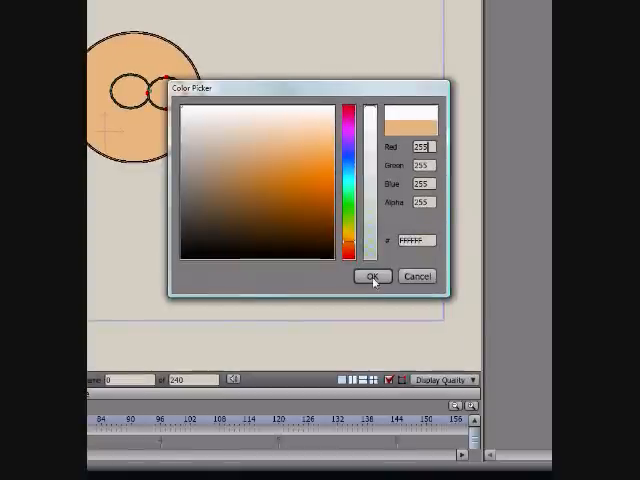
left_click(375, 276)
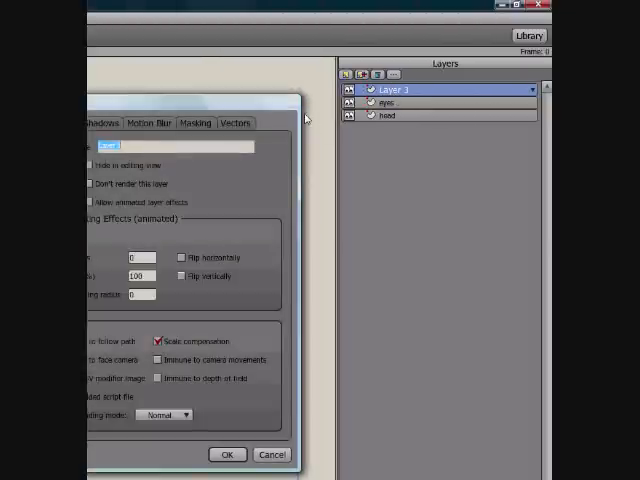
Name the new group layer 'body' in Layer Settings
left_click(227, 454)
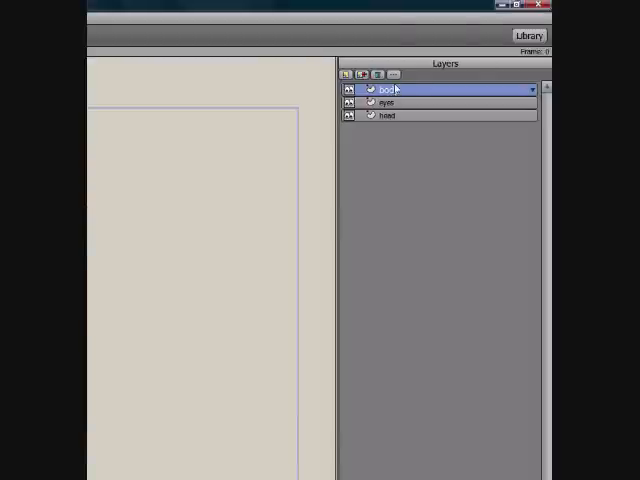
Add bone Layer 4 and move the body layer inside it
left_click_drag(395, 89, 395, 115)
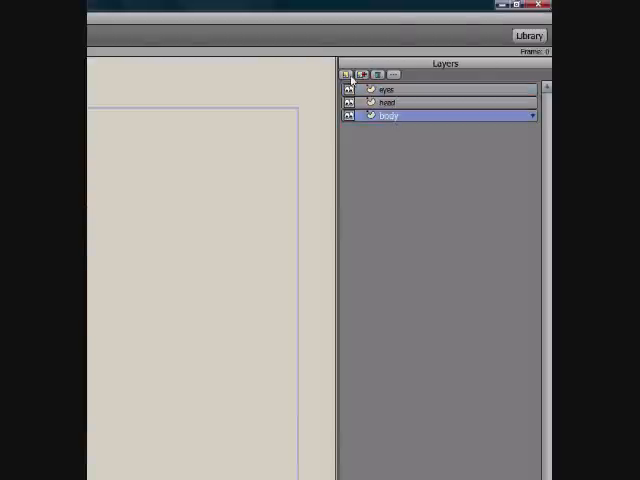
left_click(346, 74)
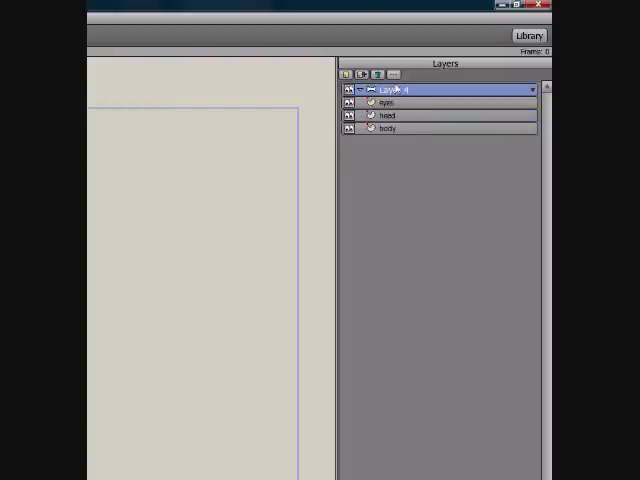
left_click(390, 128)
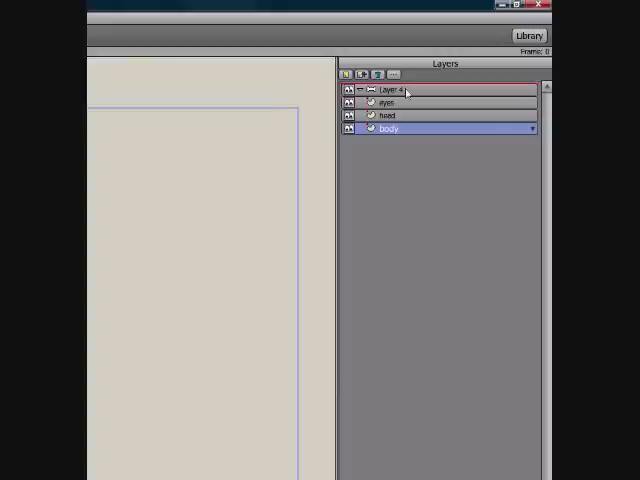
left_click_drag(390, 128, 395, 102)
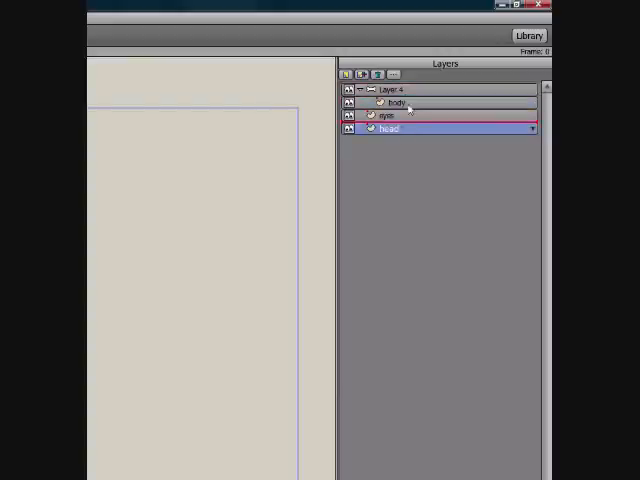